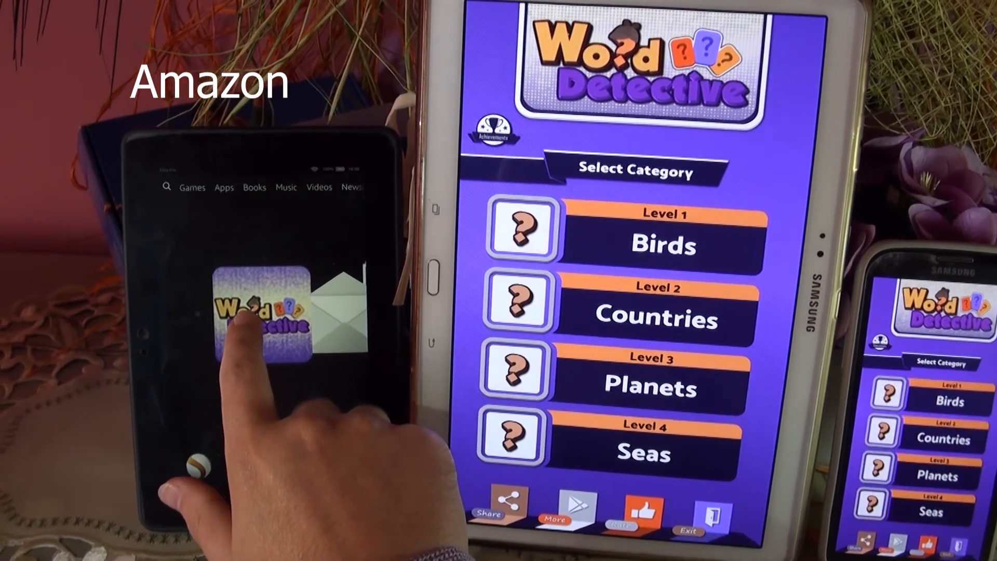
# Step: Launch Word Detective on the Amazon tablet and start Level 3 Planets on the Samsung tablet
pyautogui.click(255, 320)
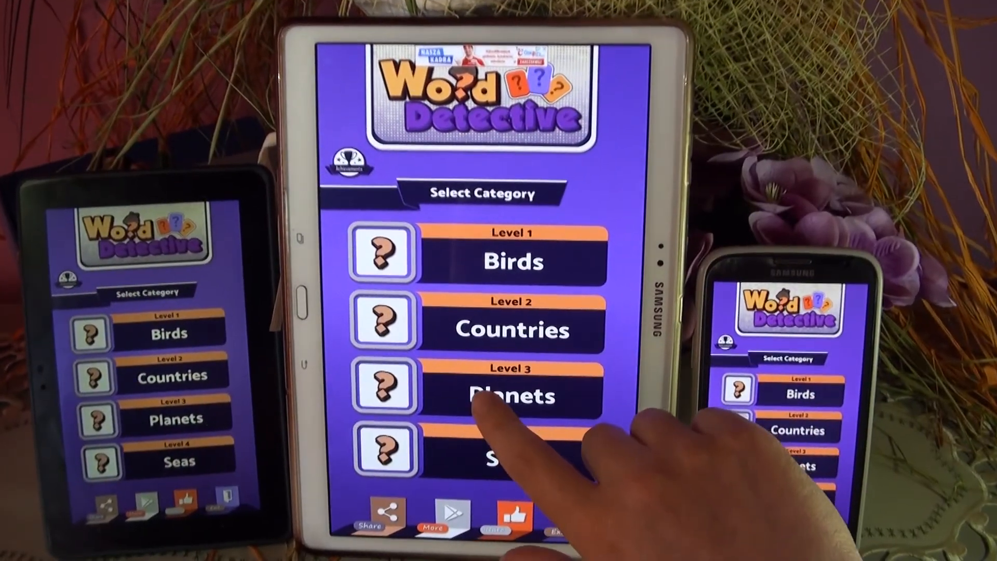
pyautogui.click(513, 395)
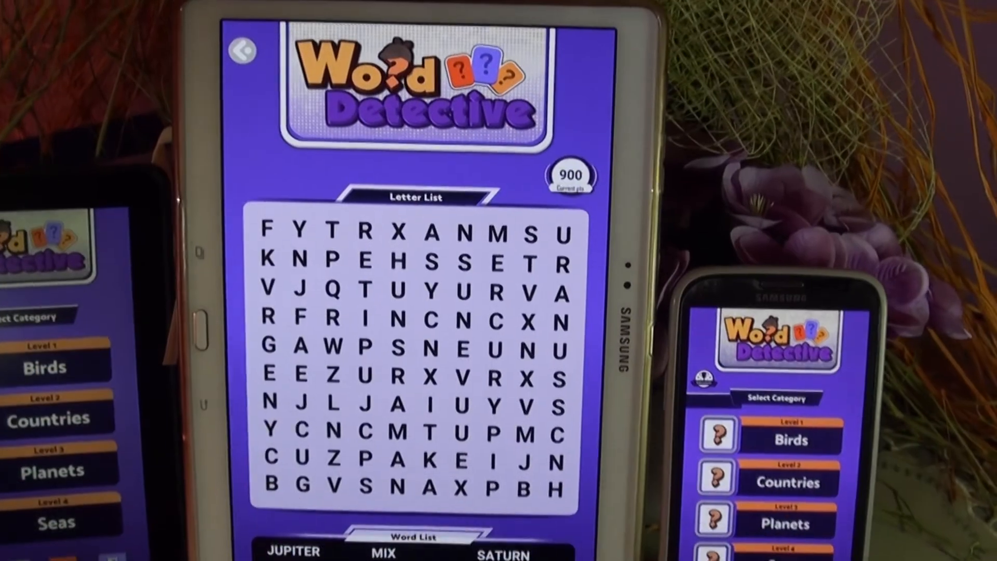